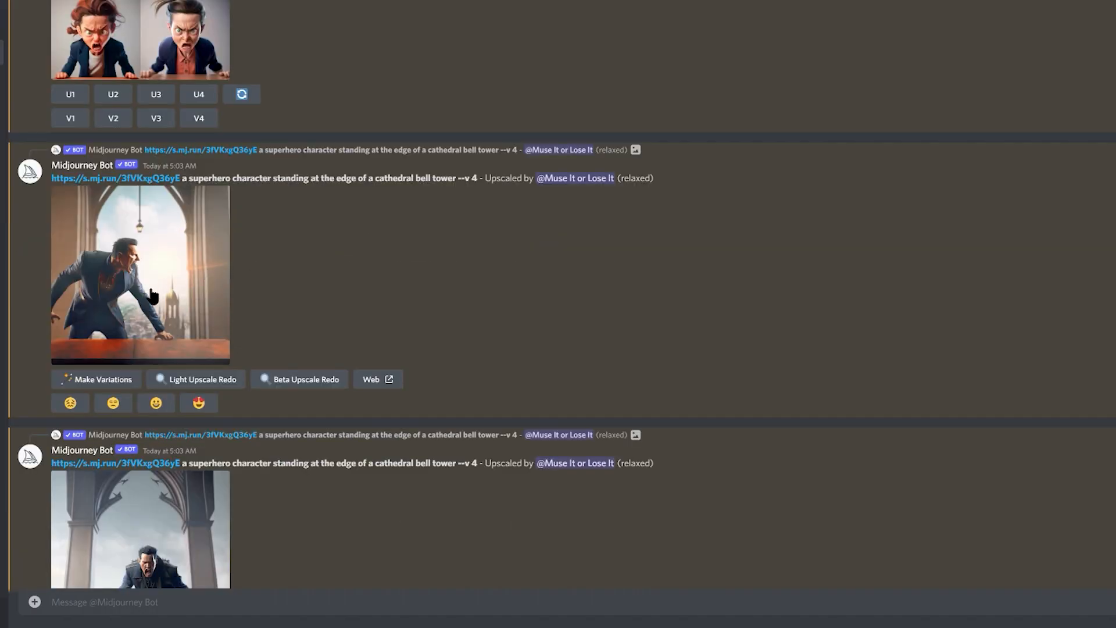
- In the settings panel switch the model to version 2, then 1, then back to MJ version 4
{"action": "left_click", "coordinate": [140, 275]}
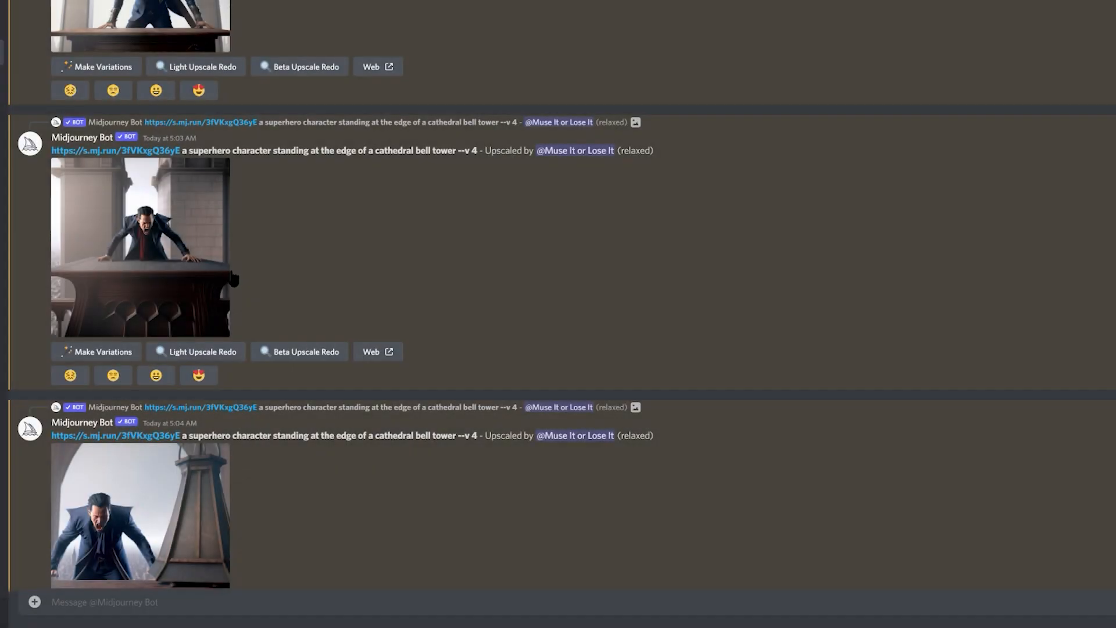
{"action": "scroll", "scroll_direction": "down", "scroll_amount": 3}
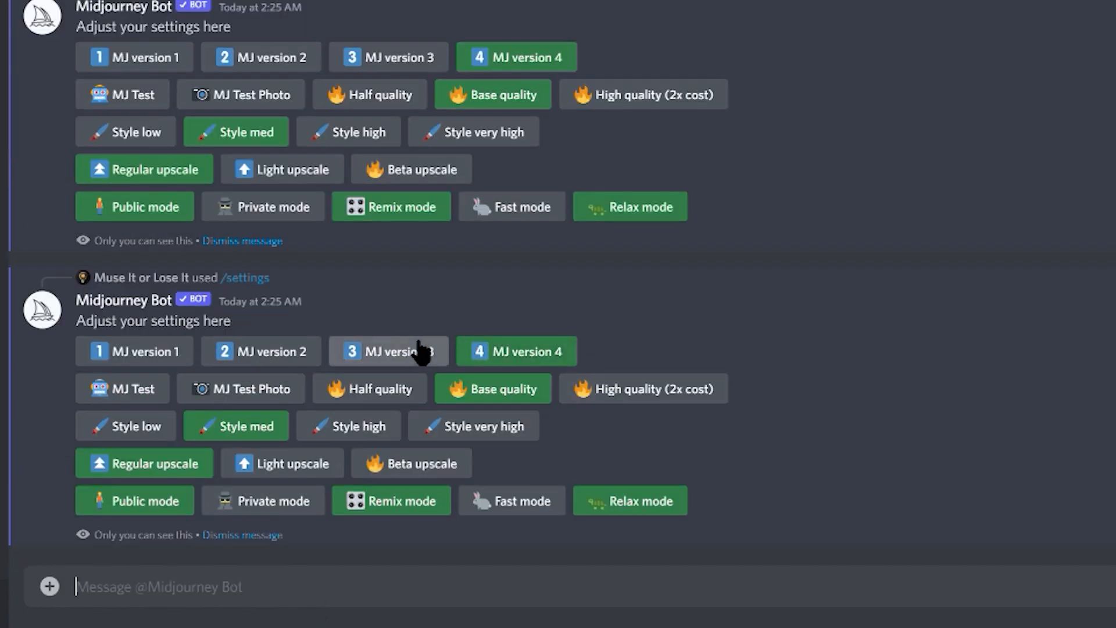
{"action": "left_click", "coordinate": [261, 351]}
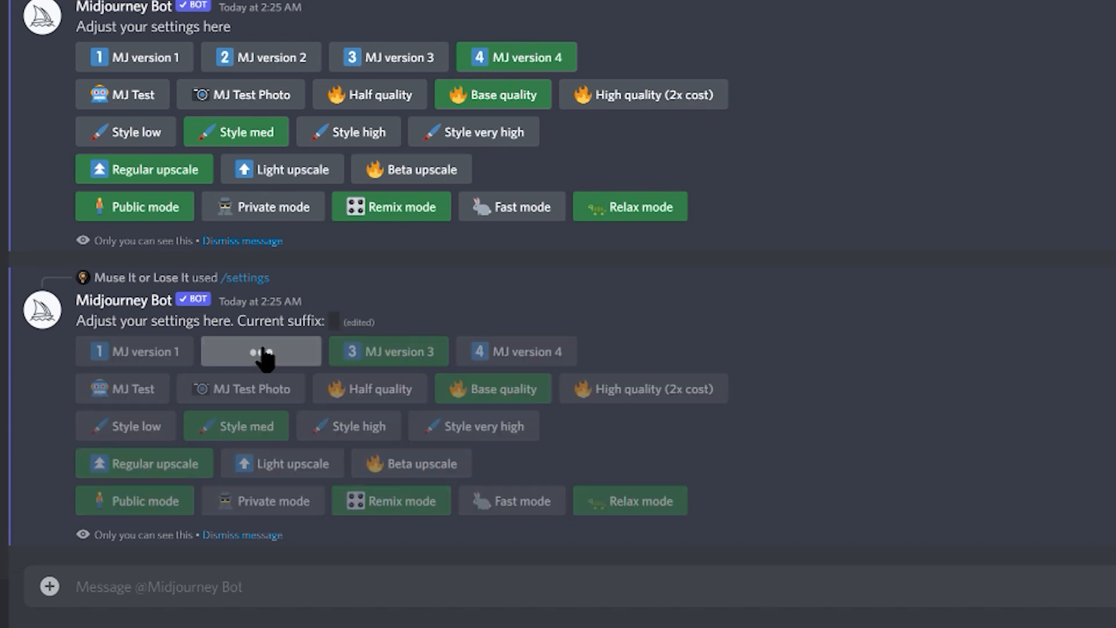
{"action": "left_click", "coordinate": [133, 351]}
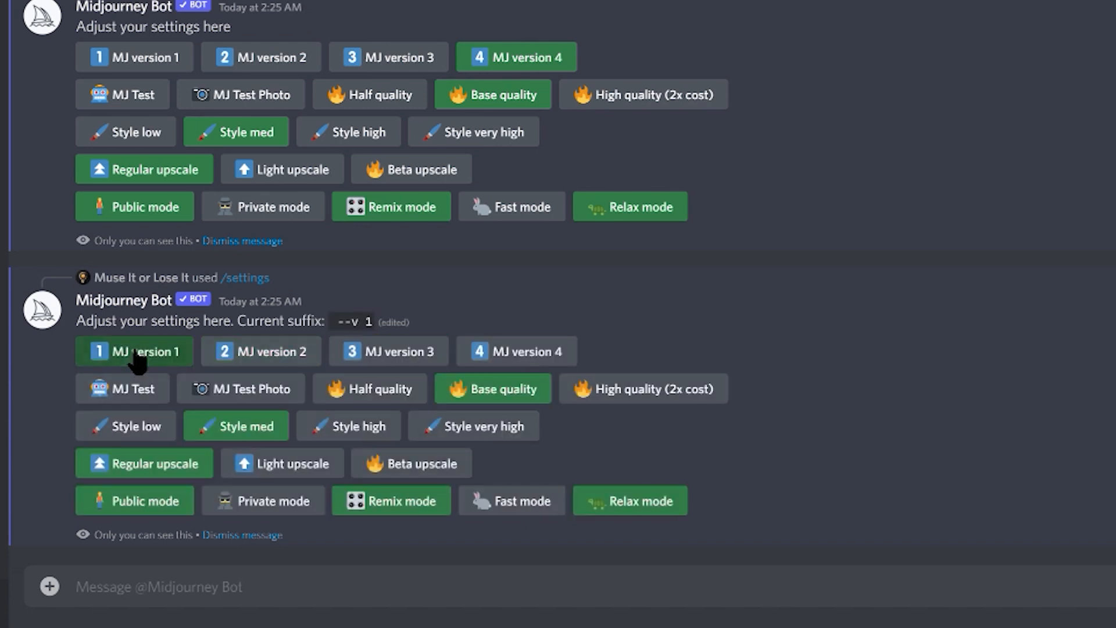
{"action": "left_click", "coordinate": [516, 351]}
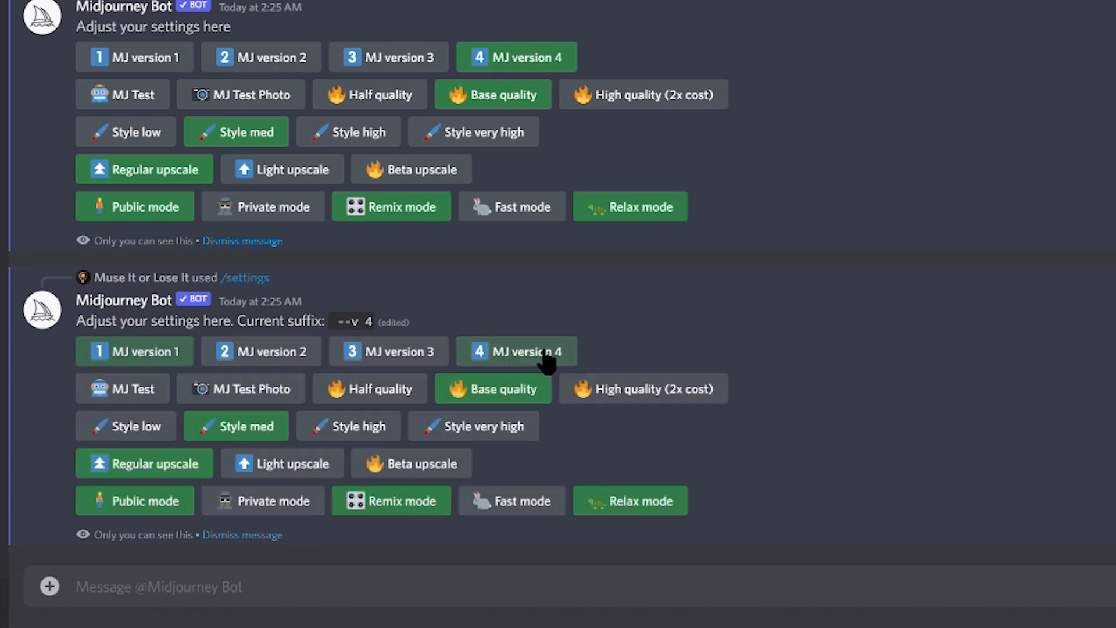
{"action": "mouse_move", "coordinate": [670, 451]}
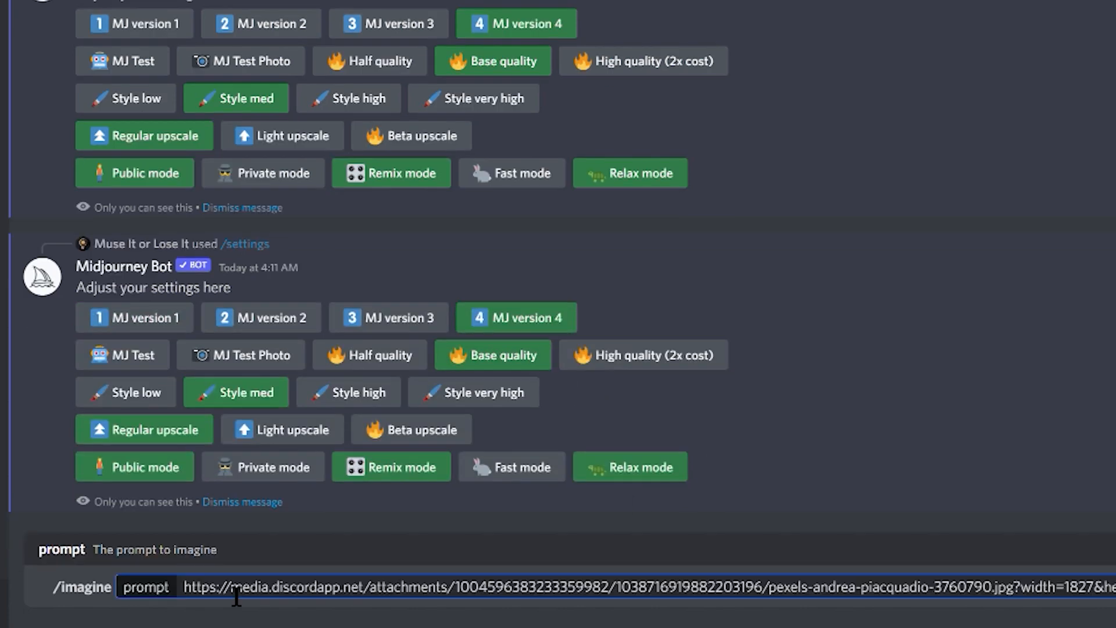
- Enter the prompt text 'a cartoon character' before sending /settings again
{"action": "type", "text": "a cartoon character 0"}
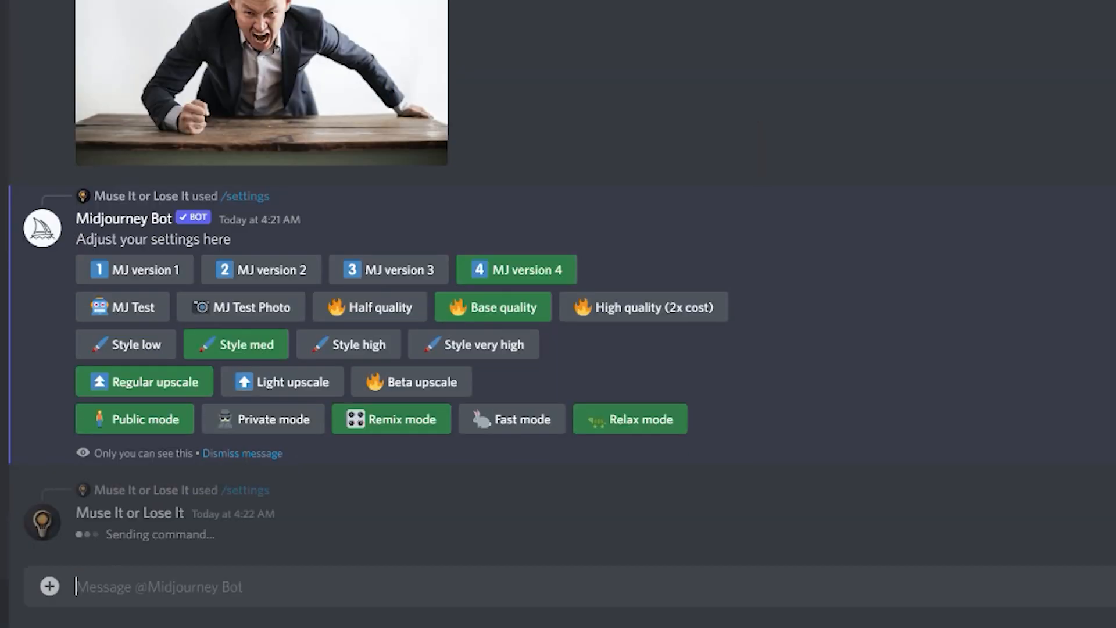
- Copy the link of the uploaded photo of the shouting man from the chat
{"action": "scroll", "scroll_direction": "down", "scroll_amount": 3}
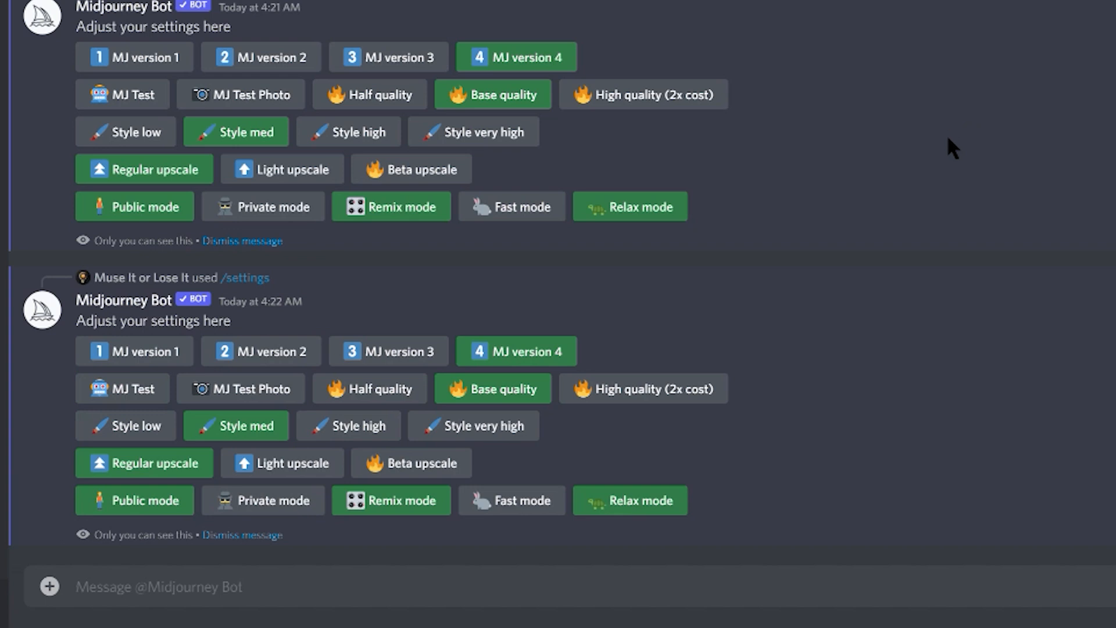
{"action": "mouse_move", "coordinate": [49, 586]}
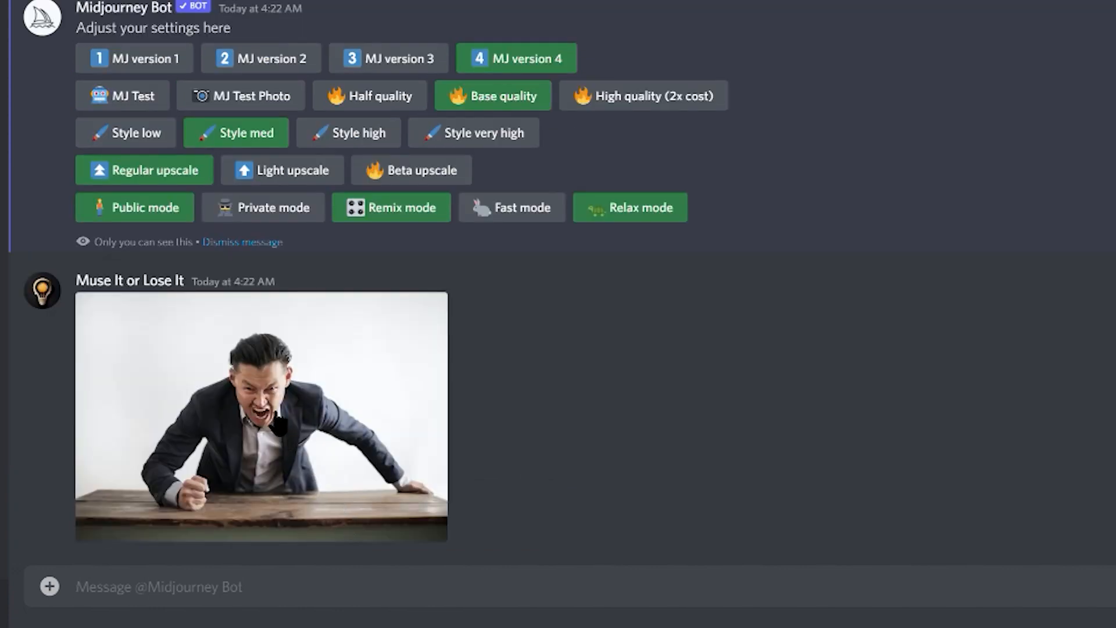
{"action": "right_click", "coordinate": [261, 419]}
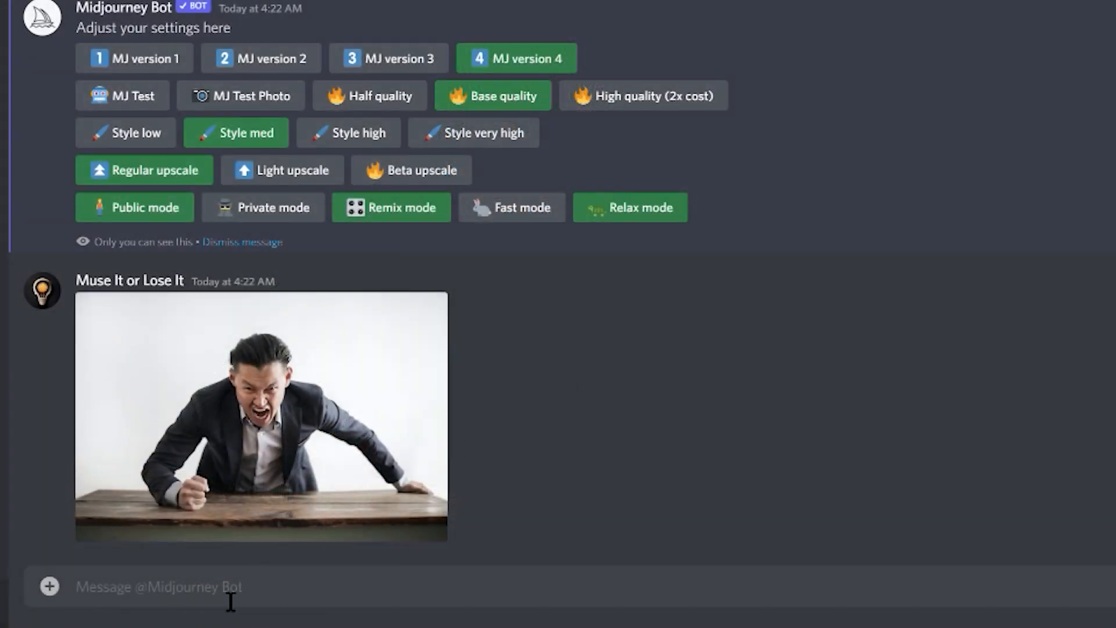
- Compose an /imagine prompt with the photo link, 'a cartoon character' and --q .25
{"action": "type", "text": "/imagine"}
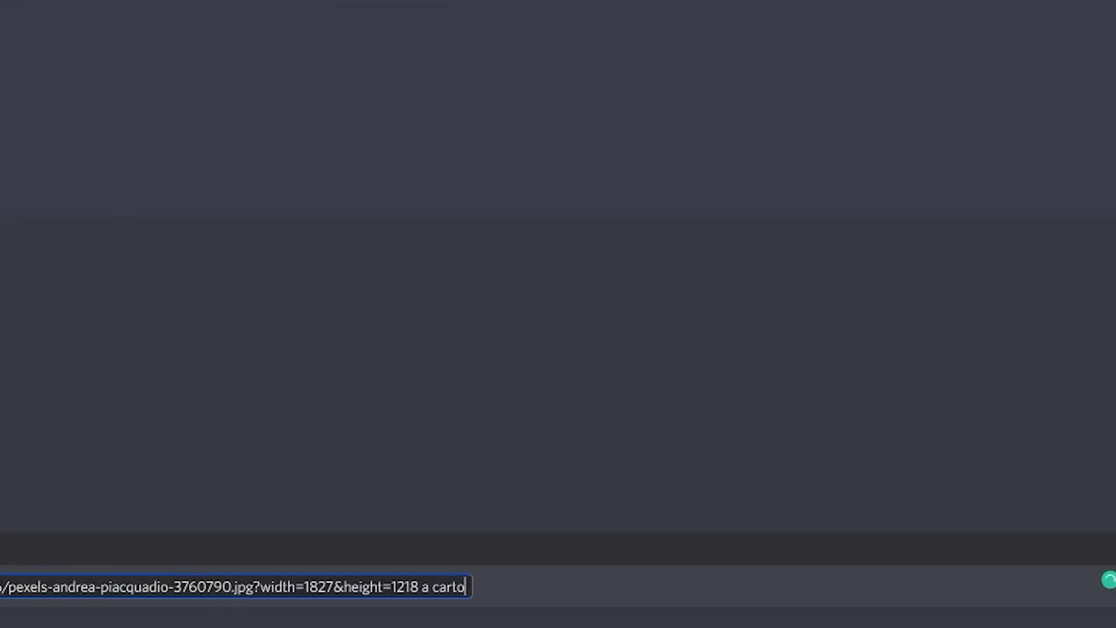
{"action": "type", "text": "on character"}
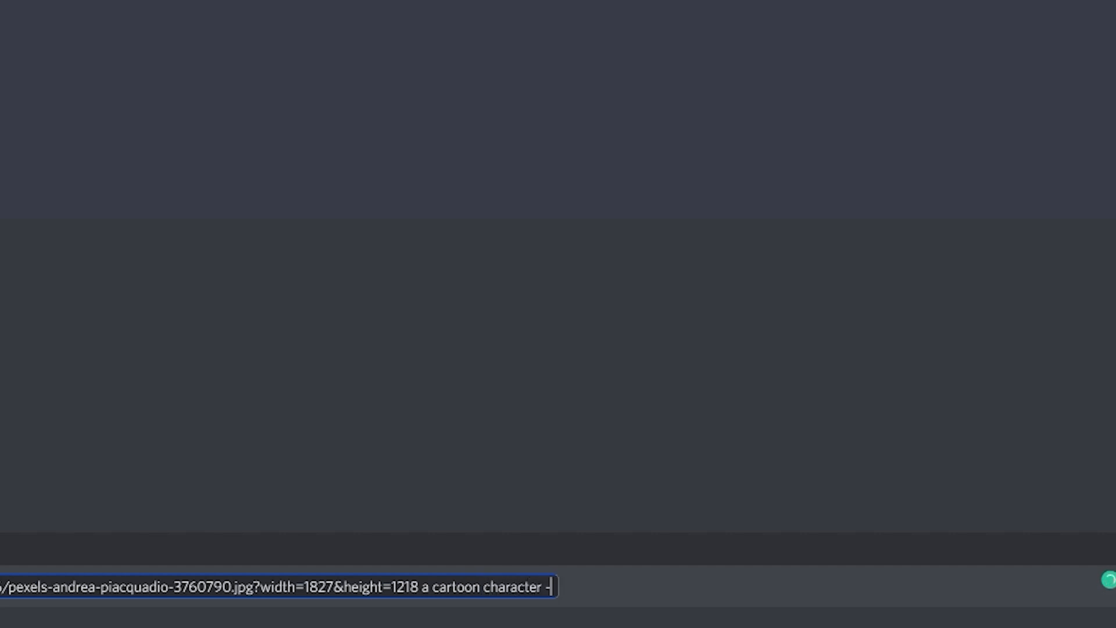
{"action": "type", "text": "-q"}
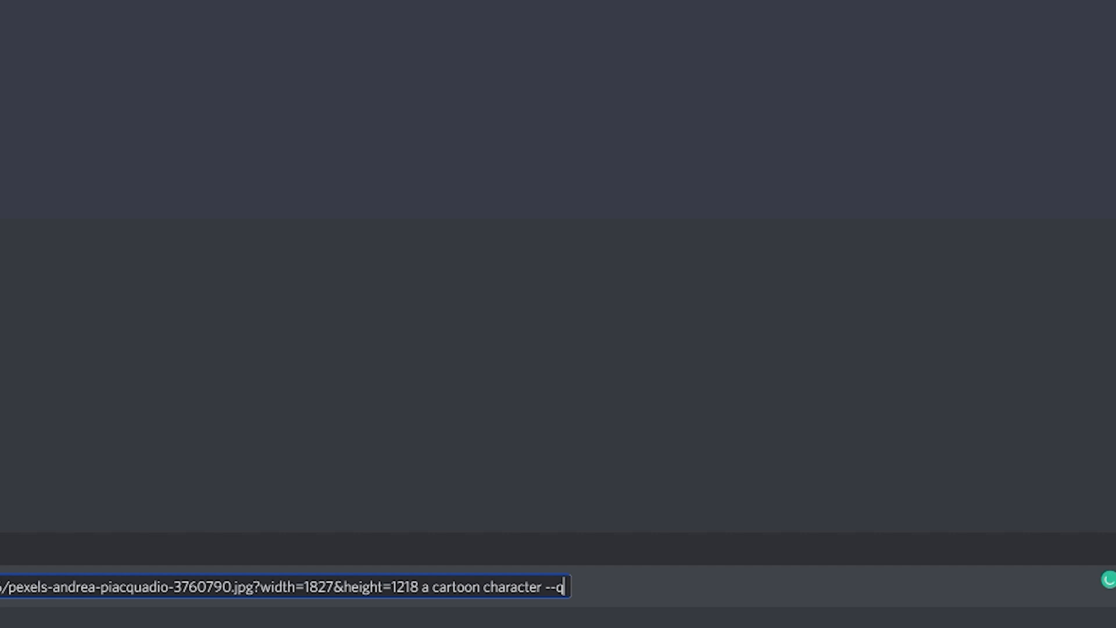
{"action": "type", "text": ".25"}
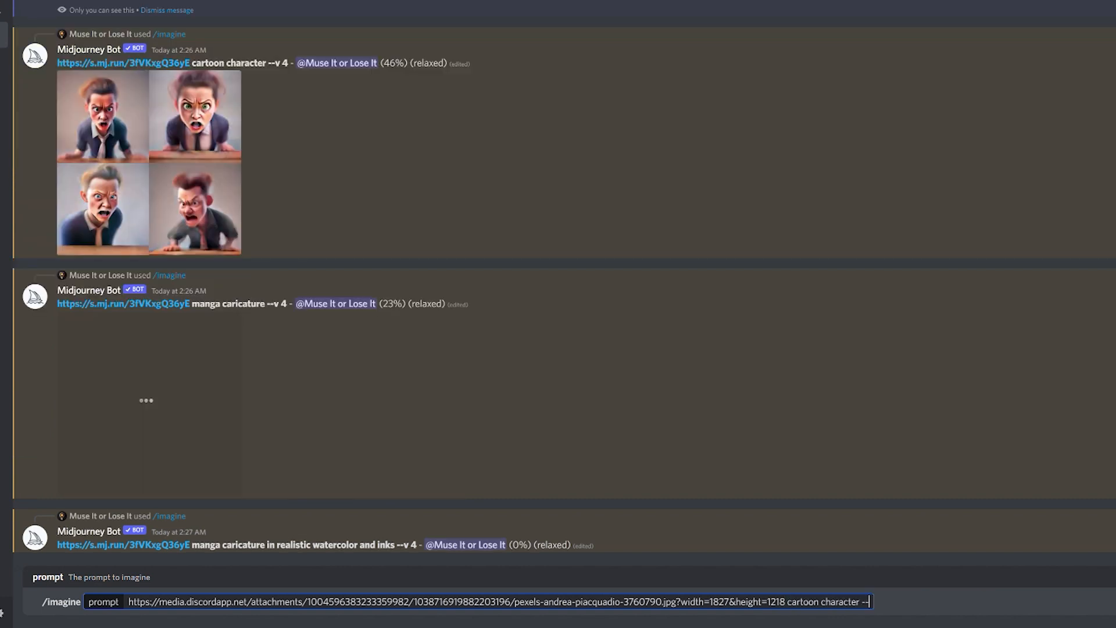
- Continue composing another cartoon character /imagine prompt
{"action": "type", "text": "w"}
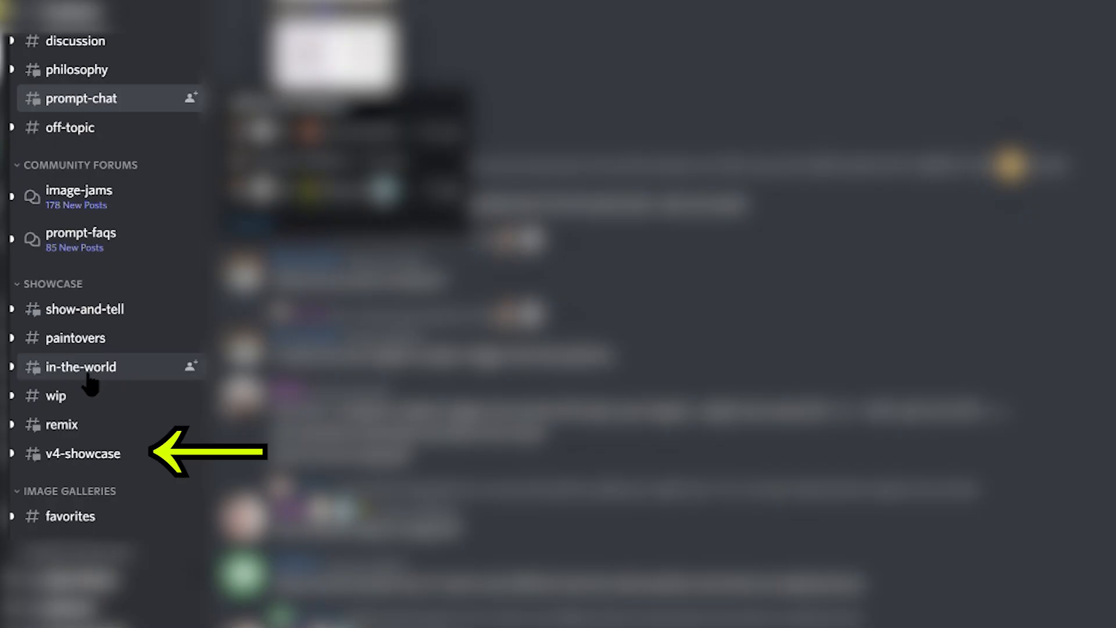
- Browse the v4-showcase channel images, then view the prompt-chat channel discussion
{"action": "left_click", "coordinate": [83, 453]}
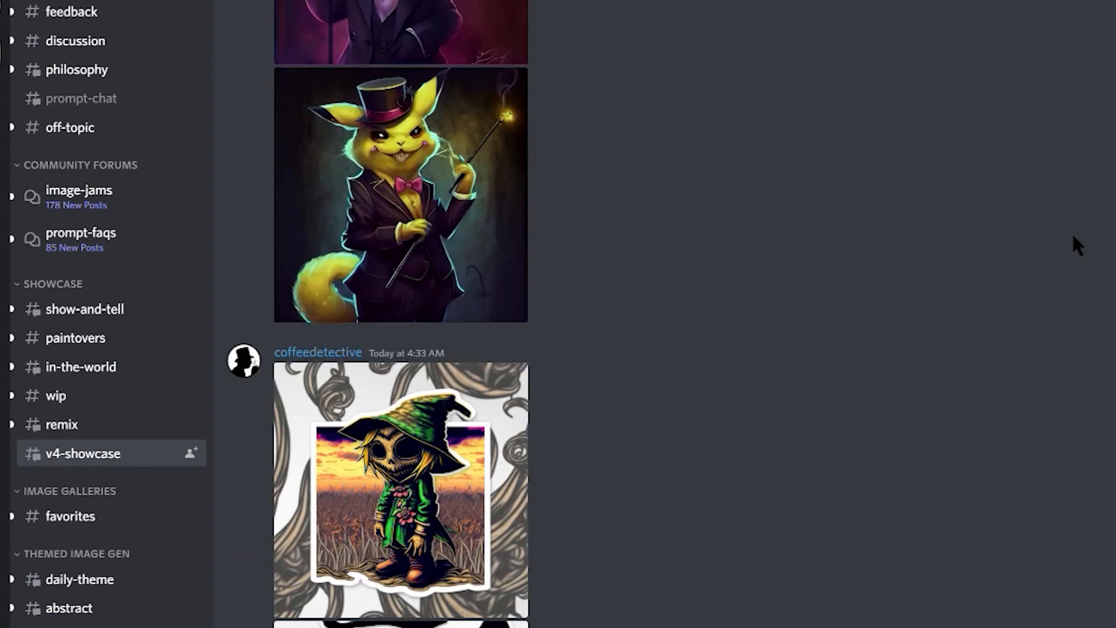
{"action": "scroll", "scroll_direction": "down", "scroll_amount": 3}
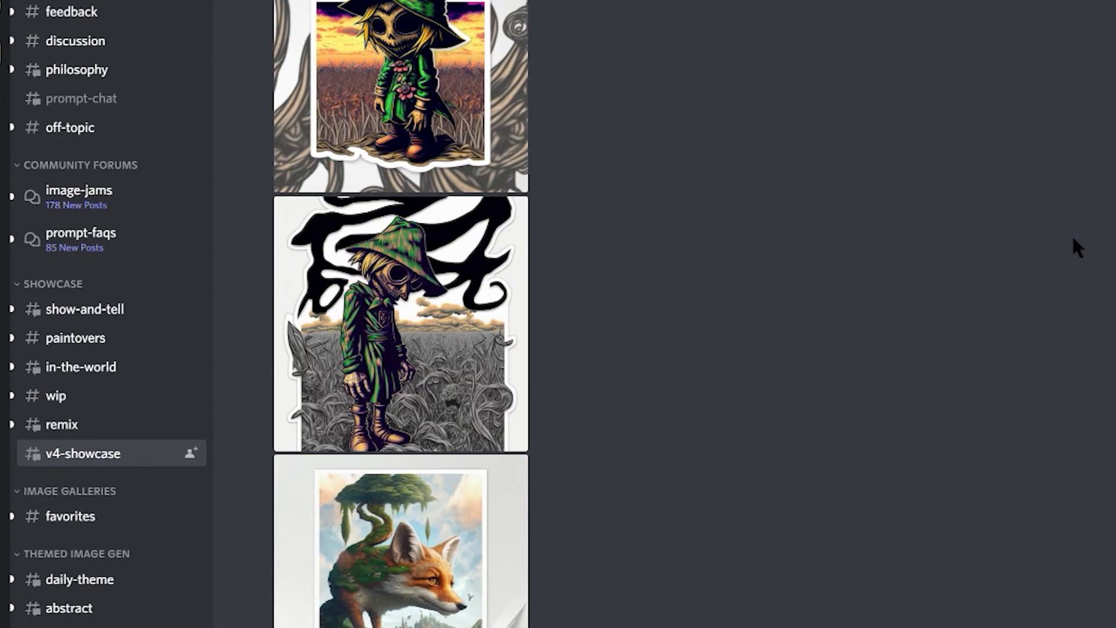
{"action": "left_click", "coordinate": [81, 98]}
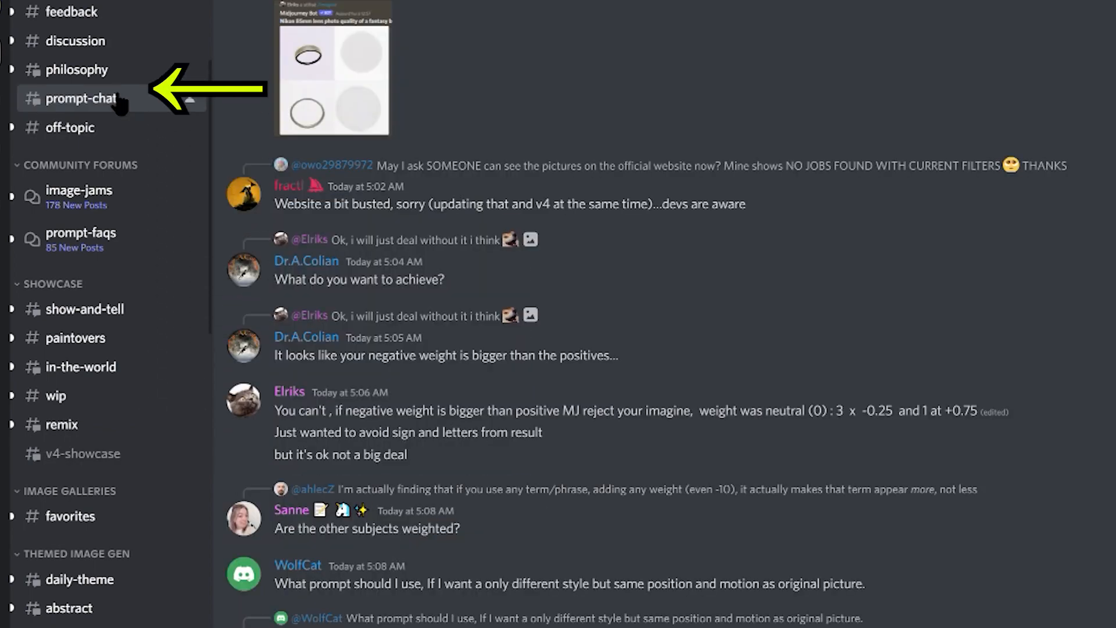
{"action": "scroll", "scroll_direction": "down", "scroll_amount": 3}
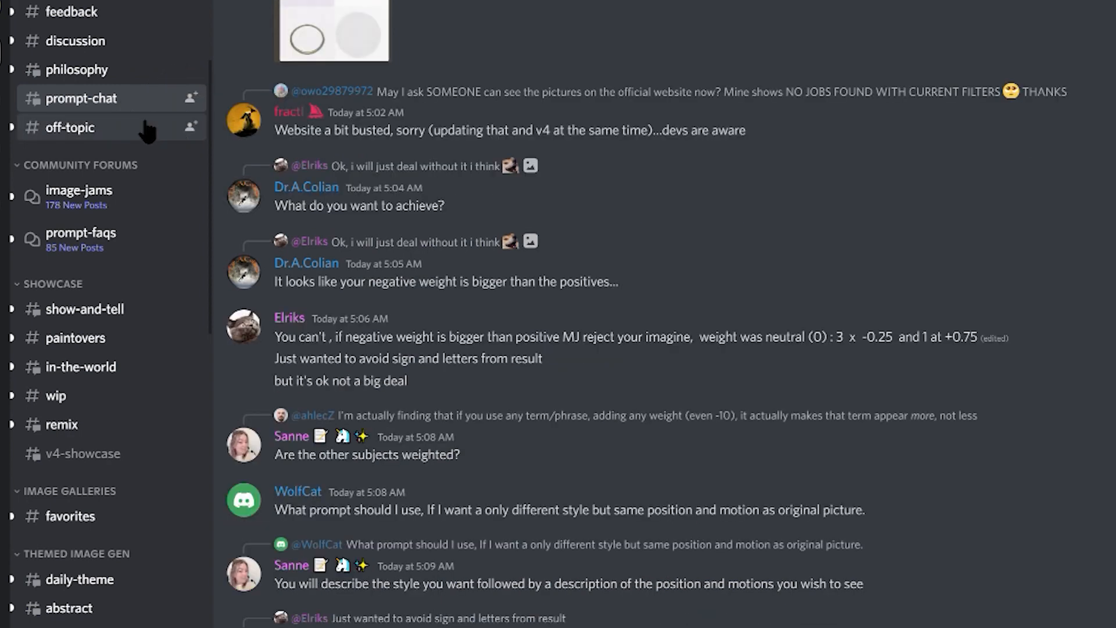